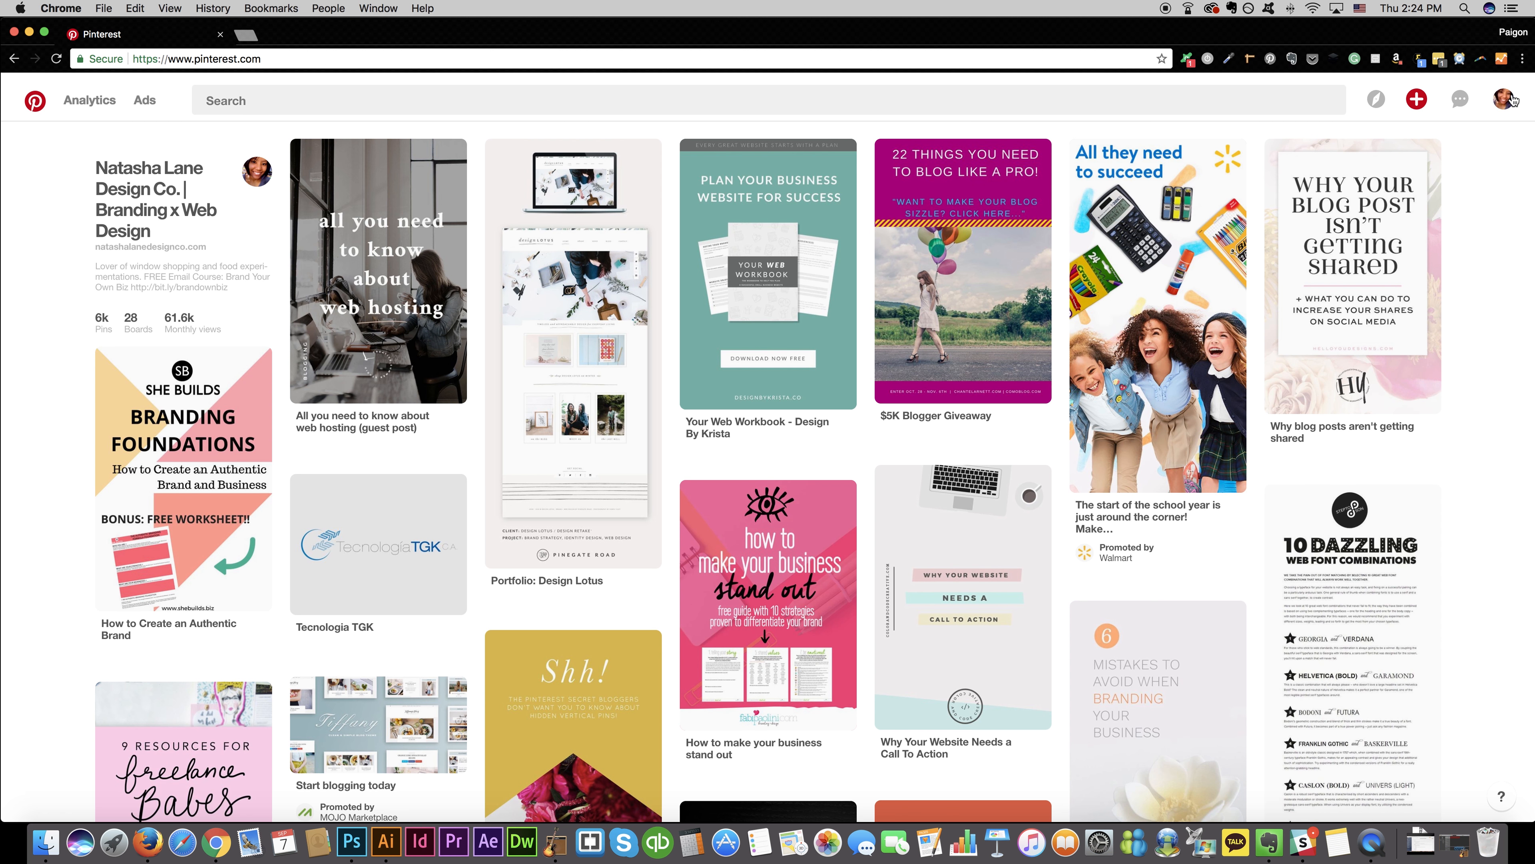
Step: Go from the home feed to my own profile and show its Boards page
left_click(1507, 99)
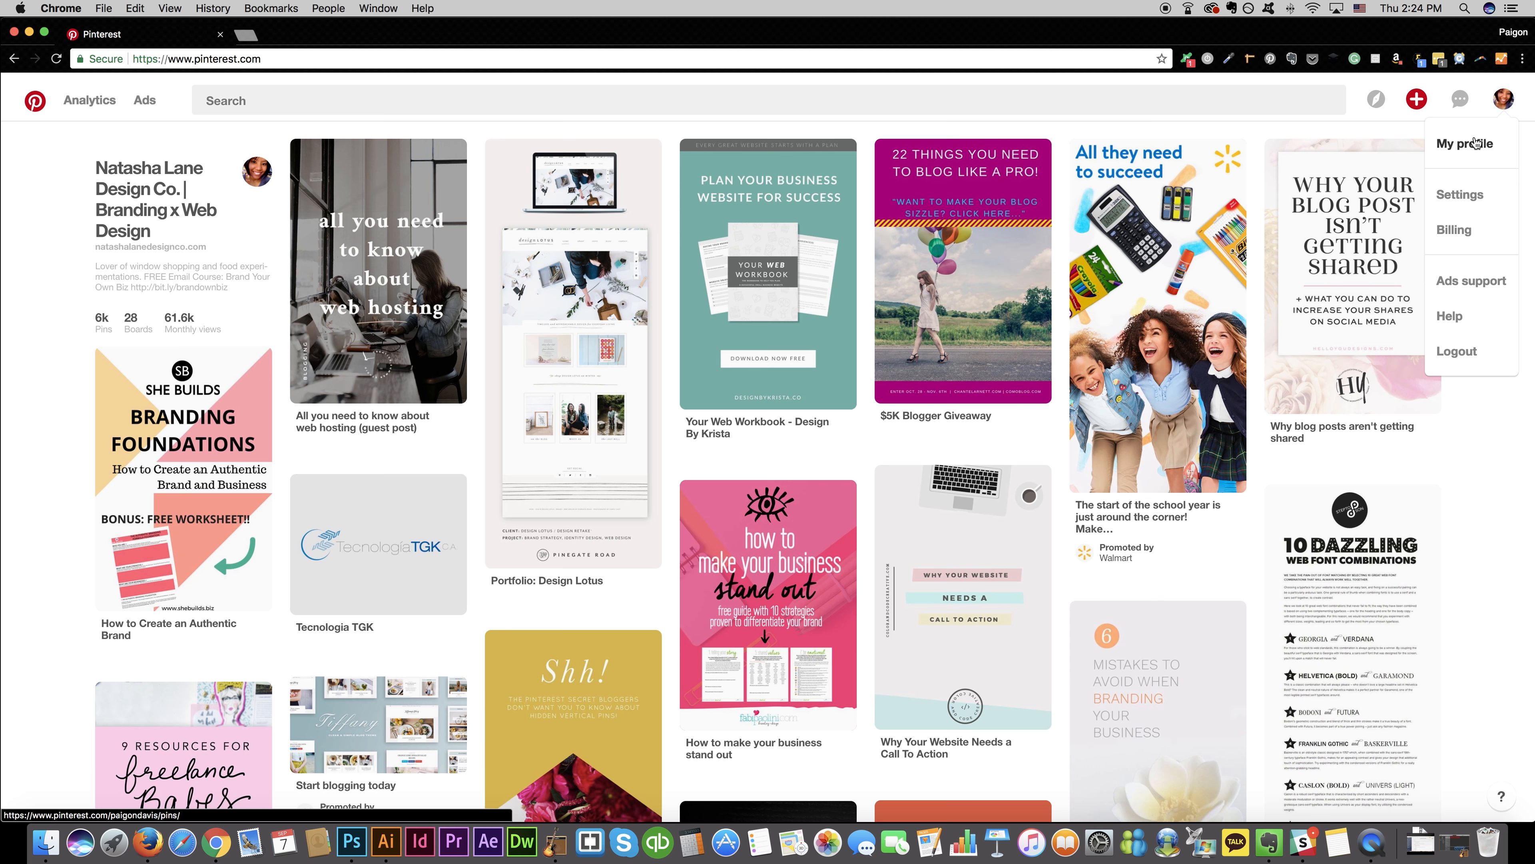
left_click(1464, 144)
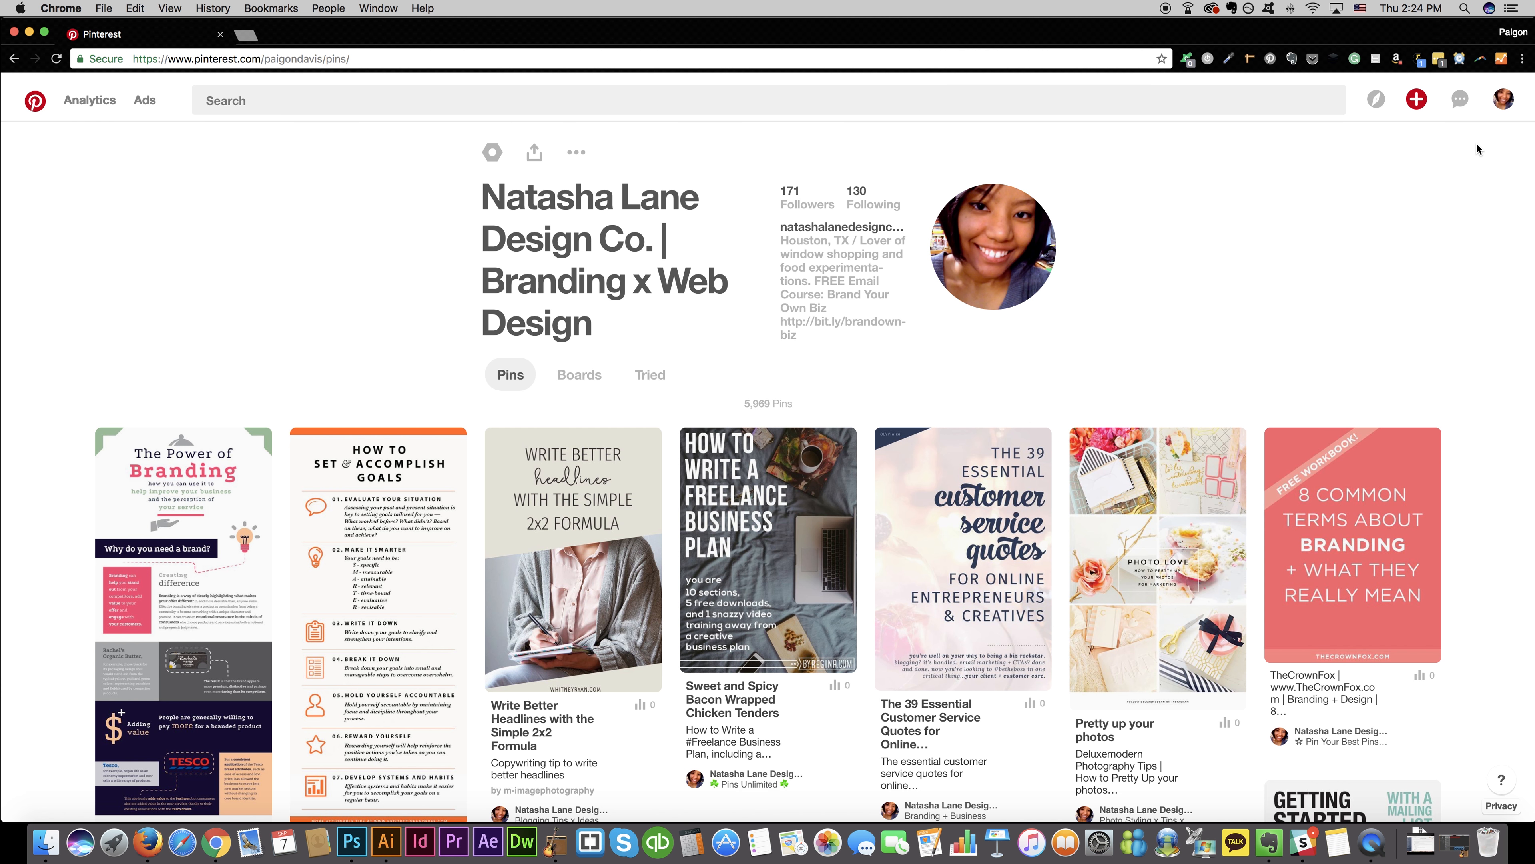
mouse_move(557, 390)
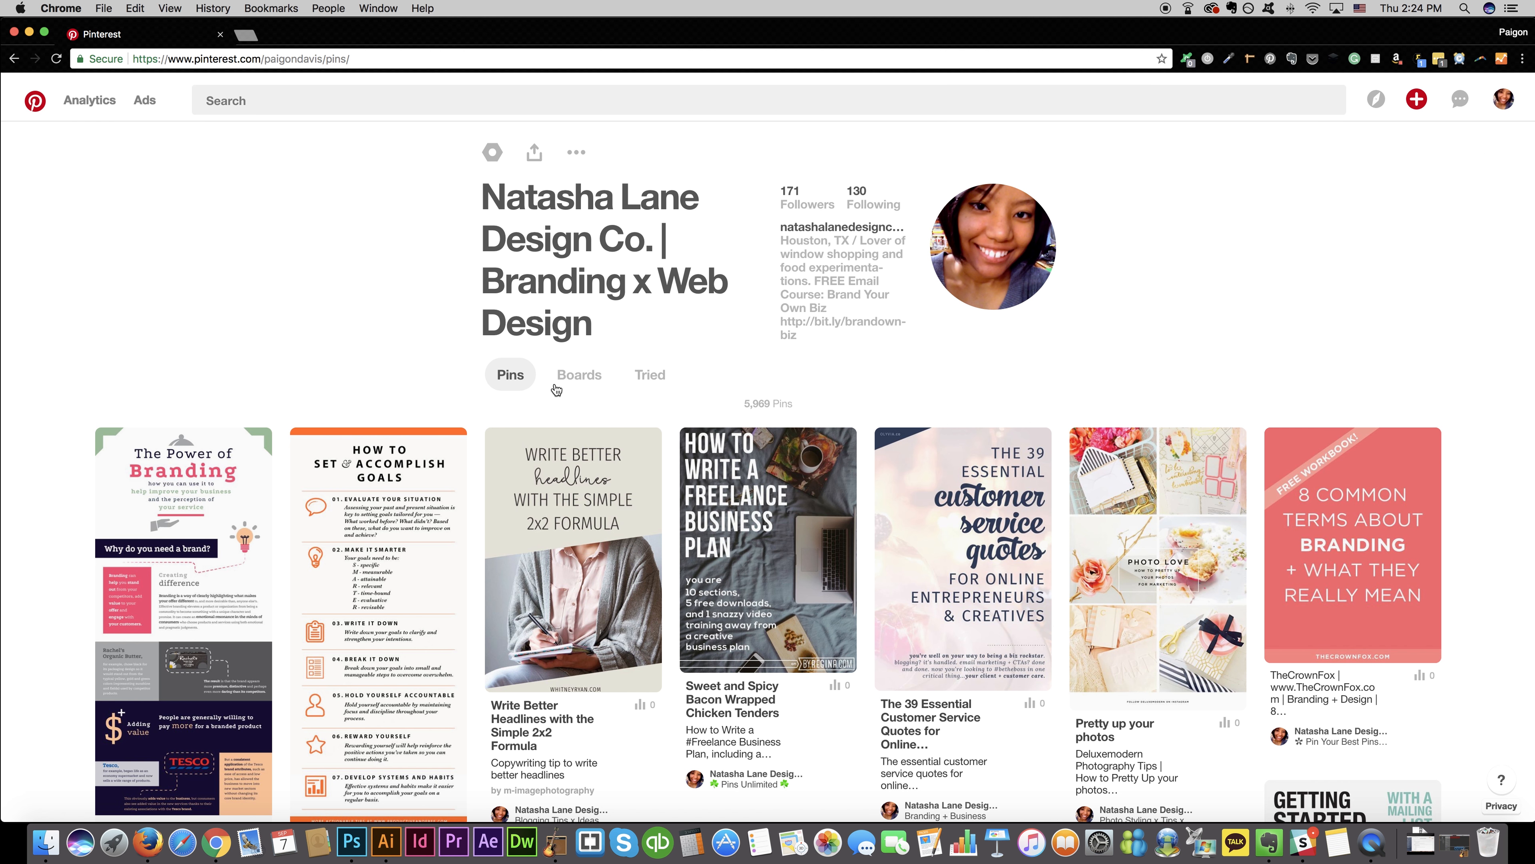
left_click(579, 374)
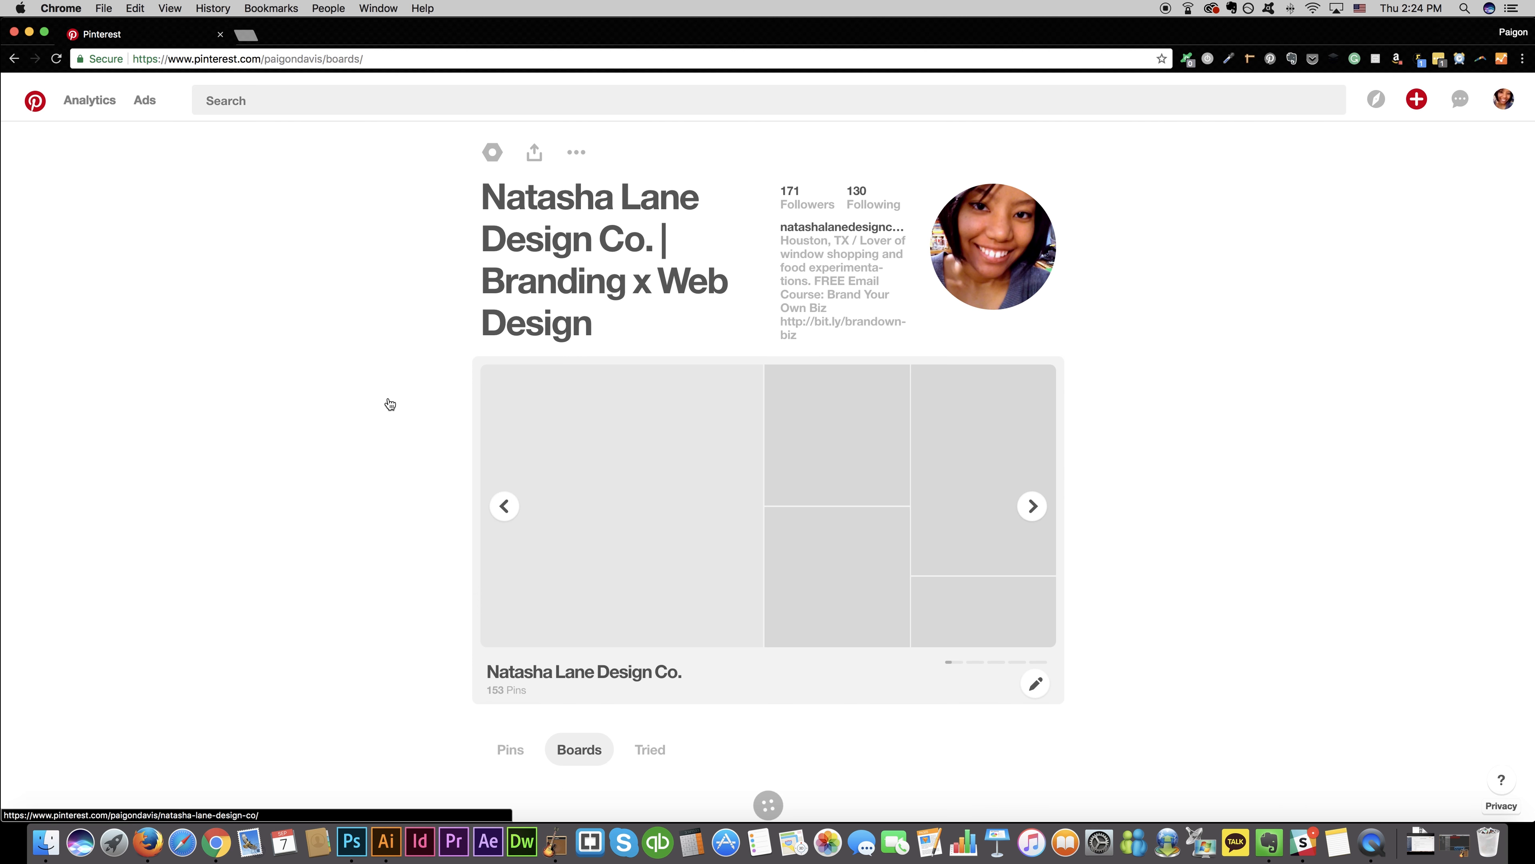
Step: Create a new secret board named 'Natasha Lanes' and land on its empty page
scroll("down", 3)
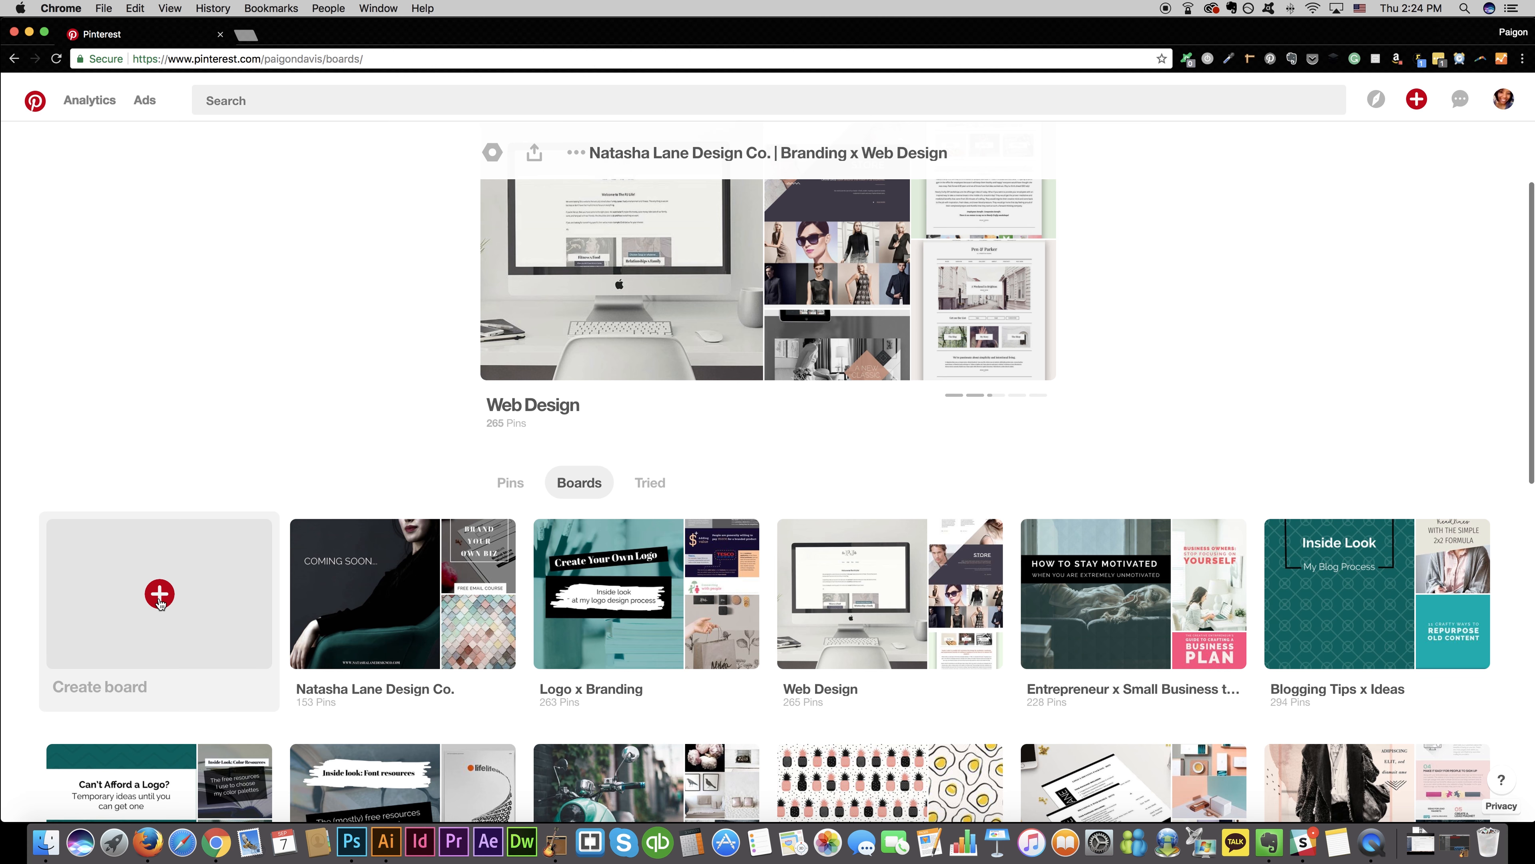
left_click(158, 594)
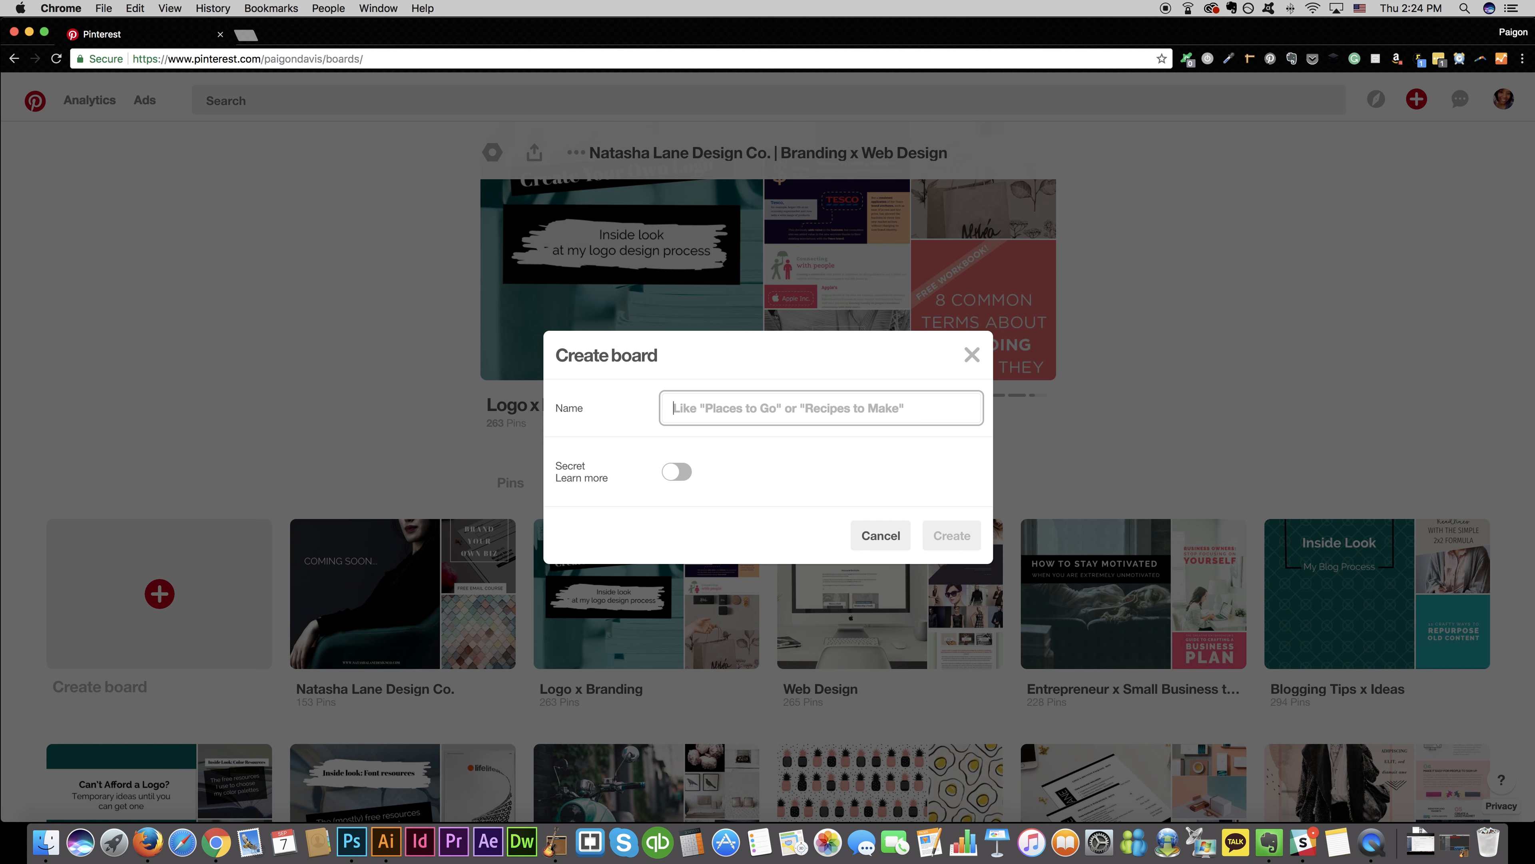
type("Natasha Lanes")
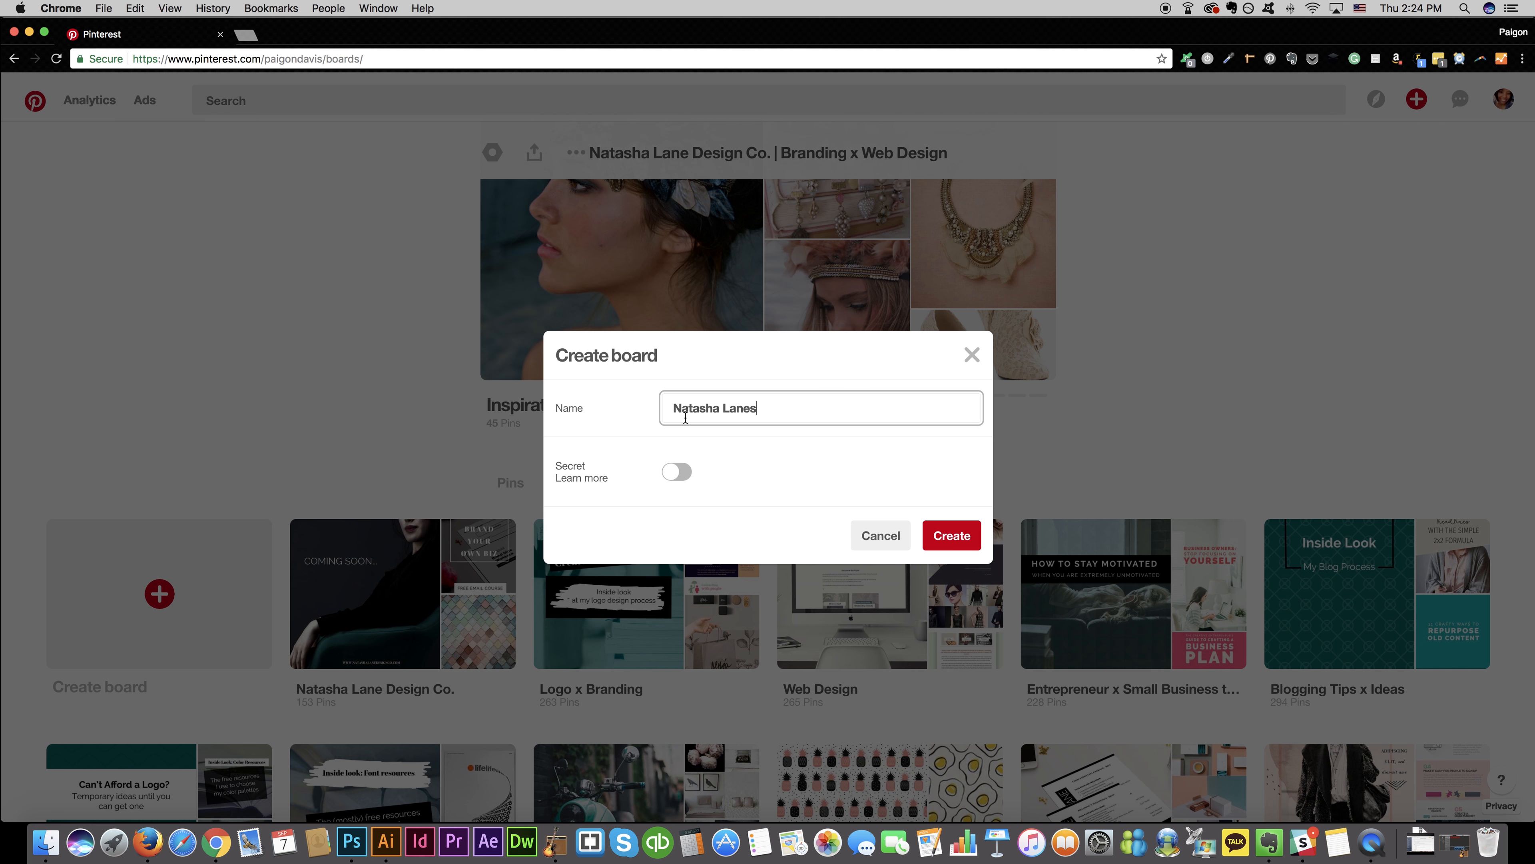
left_click(675, 471)
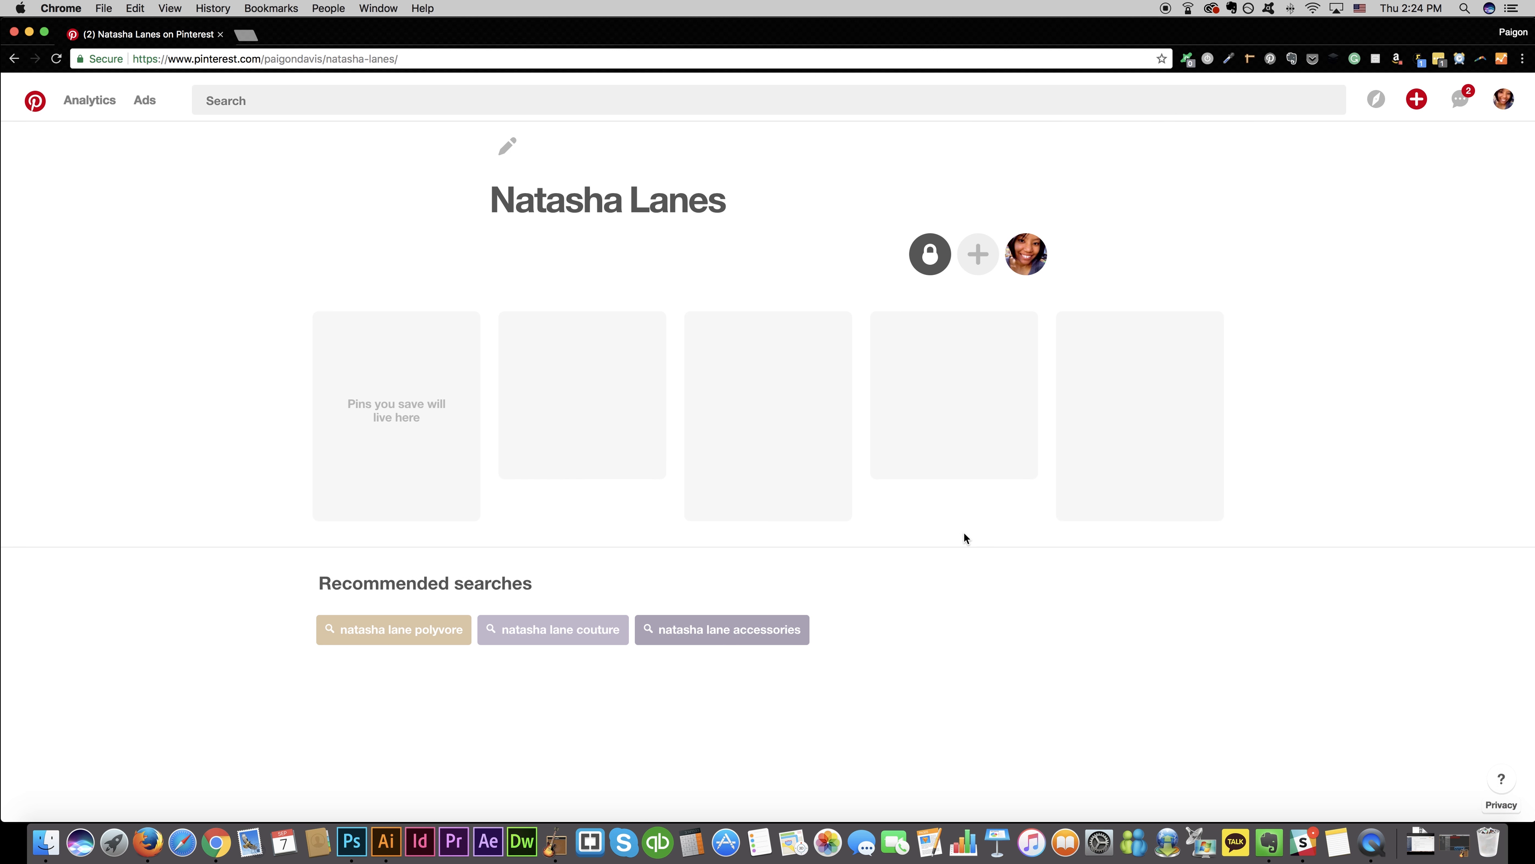
mouse_move(723, 448)
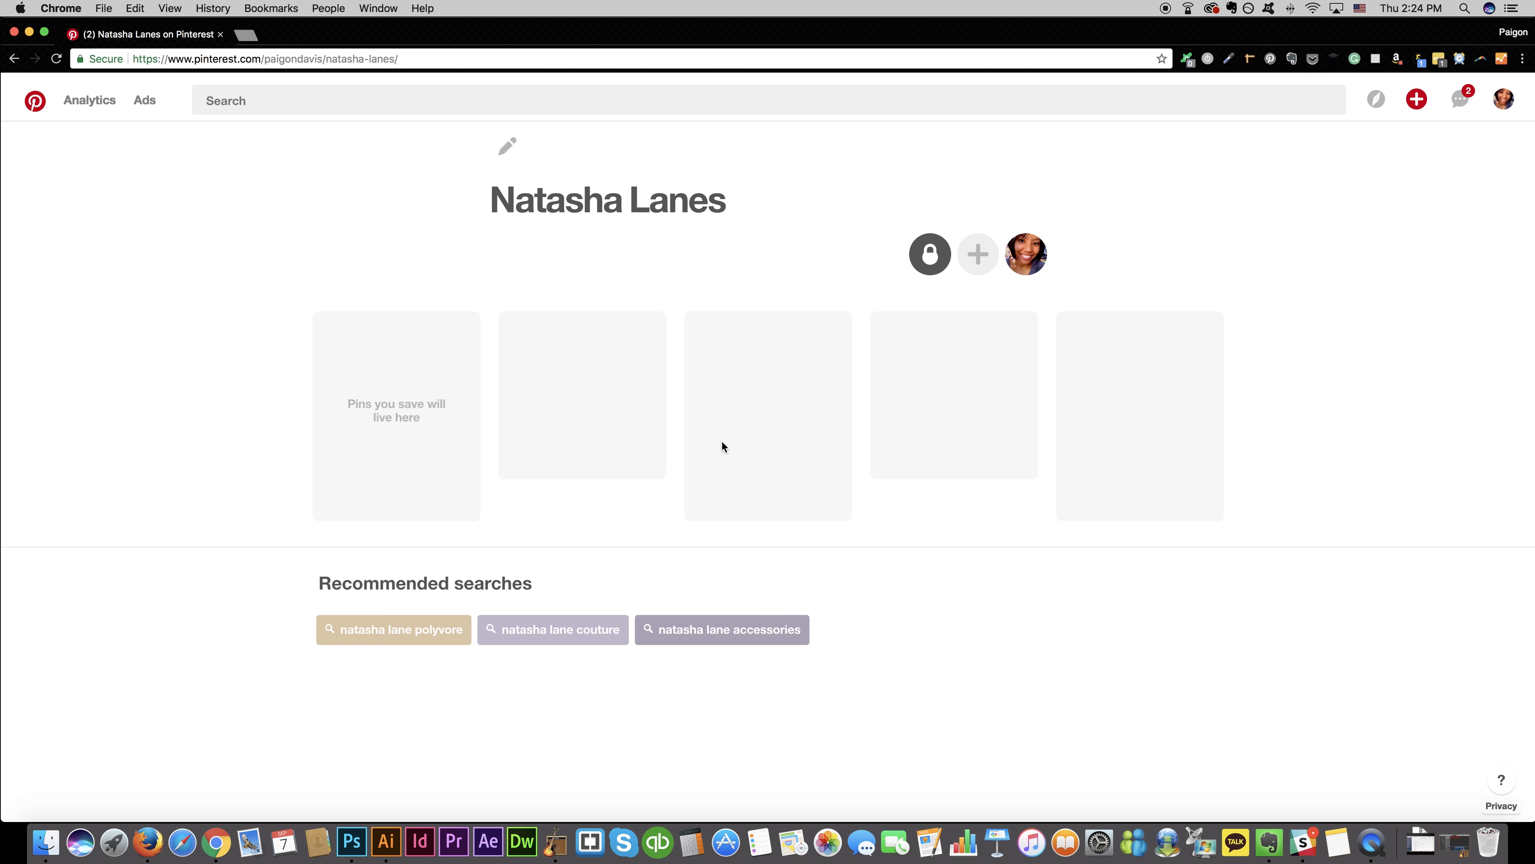
mouse_move(750, 298)
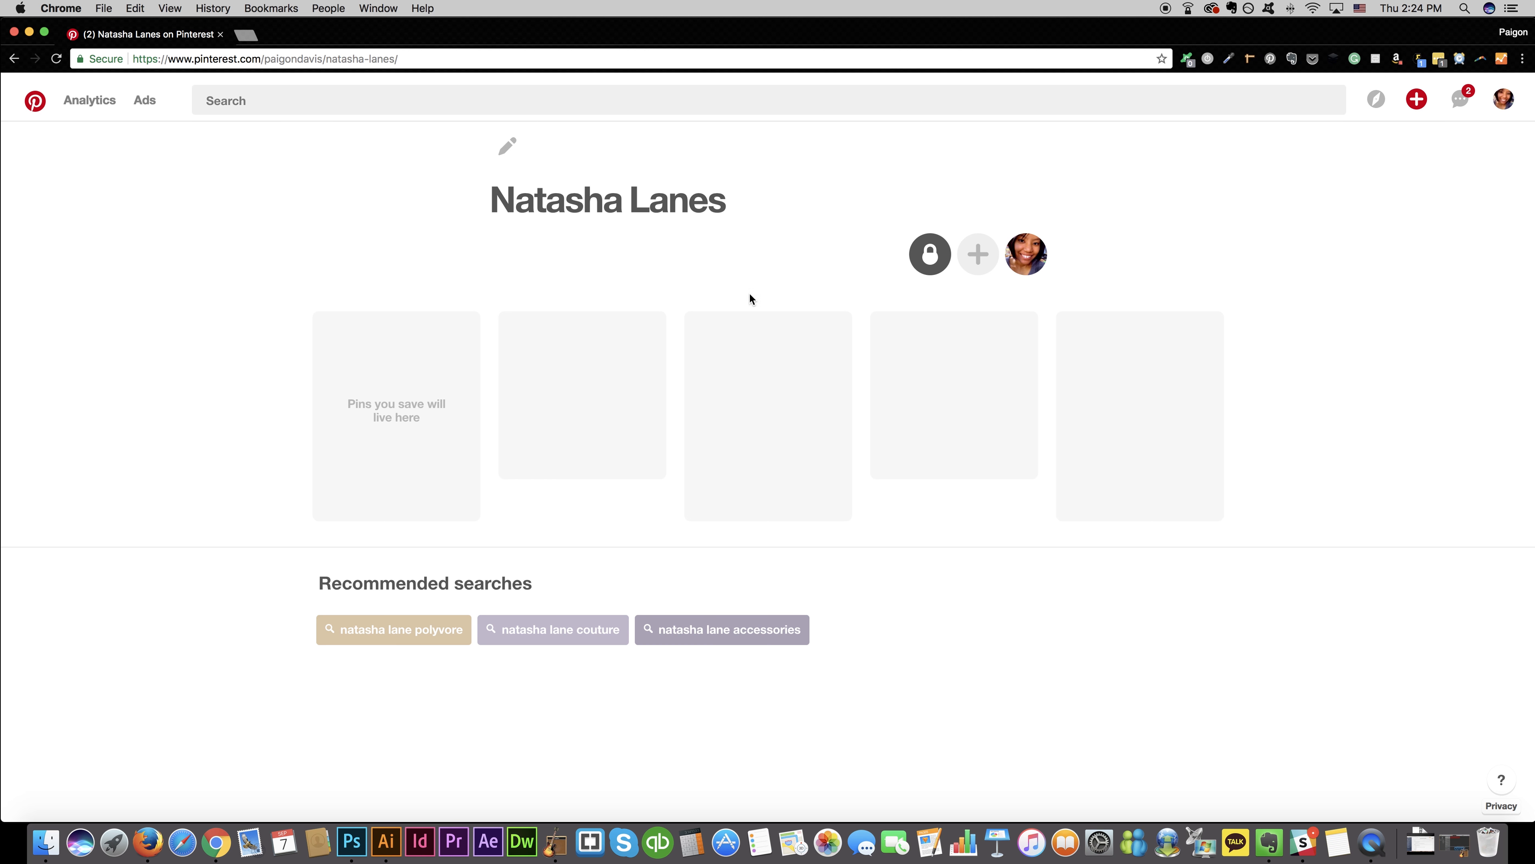
mouse_move(977, 255)
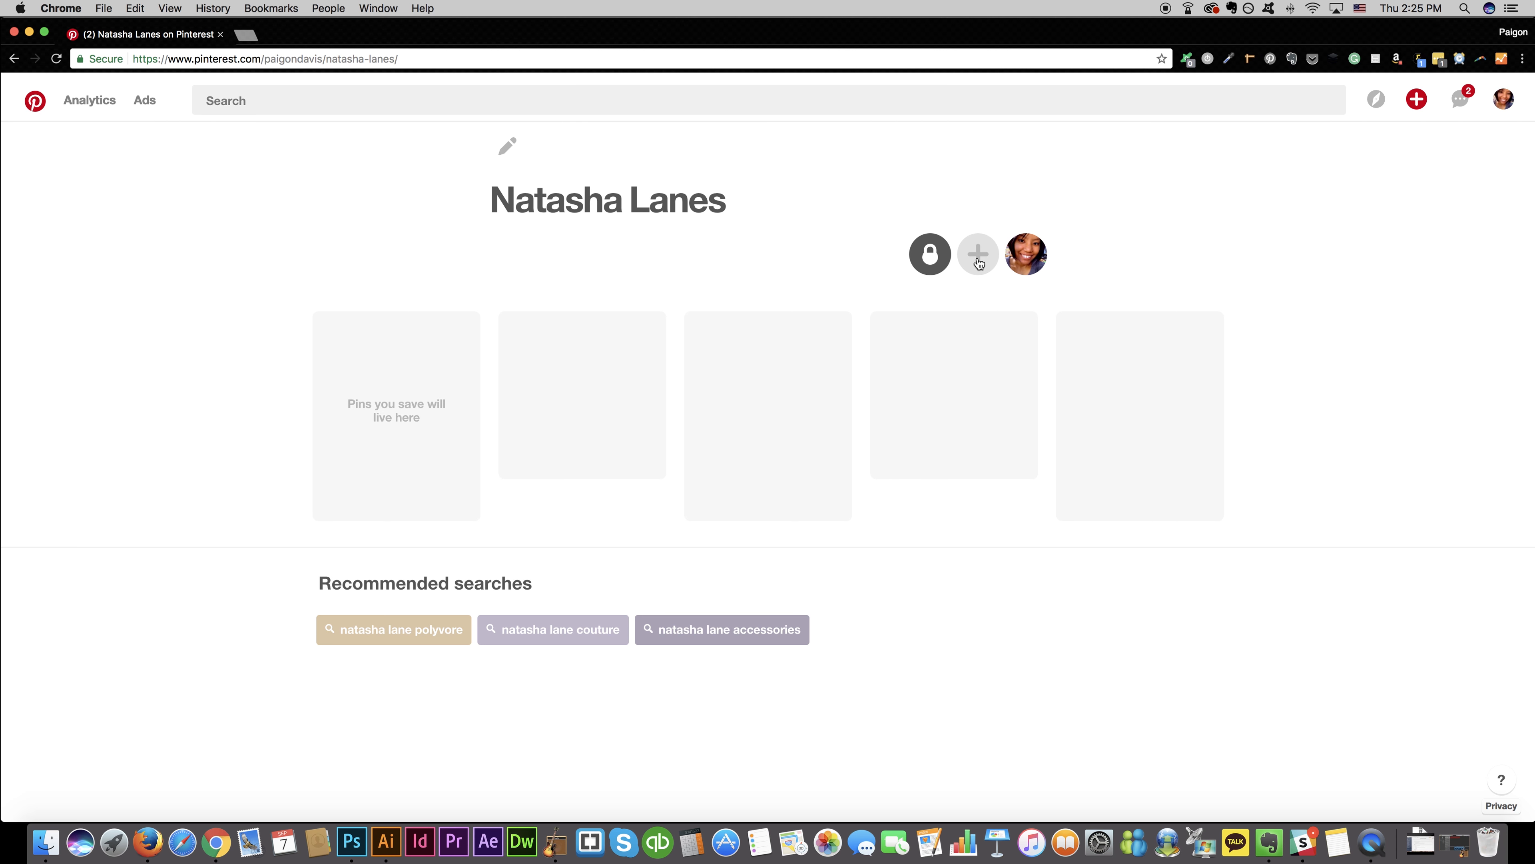
Step: Bring up the invite-collaborators prompt for the 'Natasha Lanes' board
left_click(977, 254)
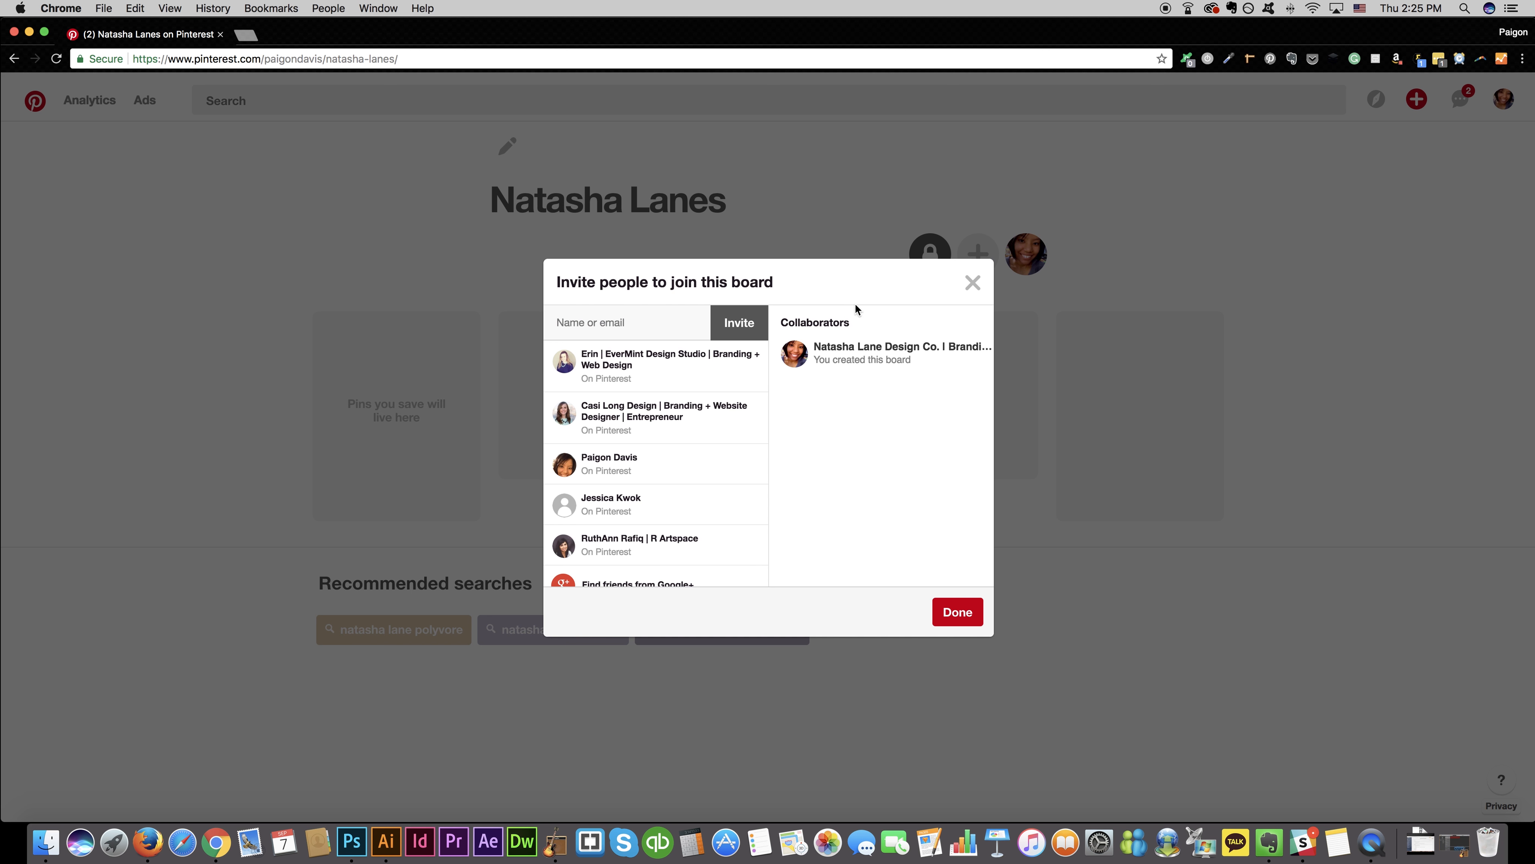